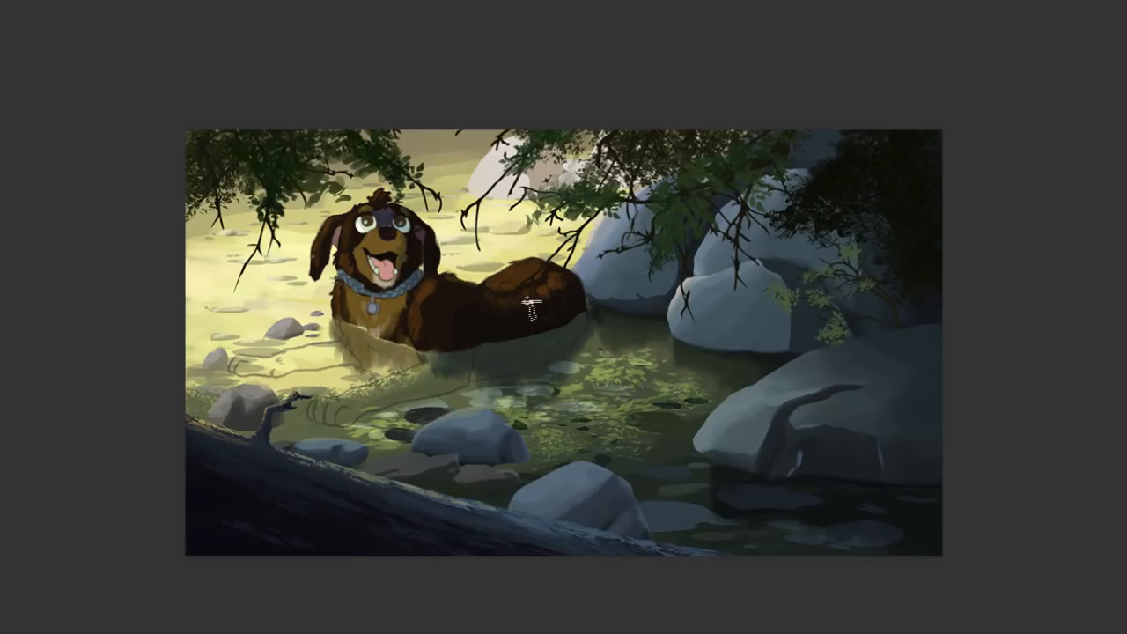
mouse_move(690, 526)
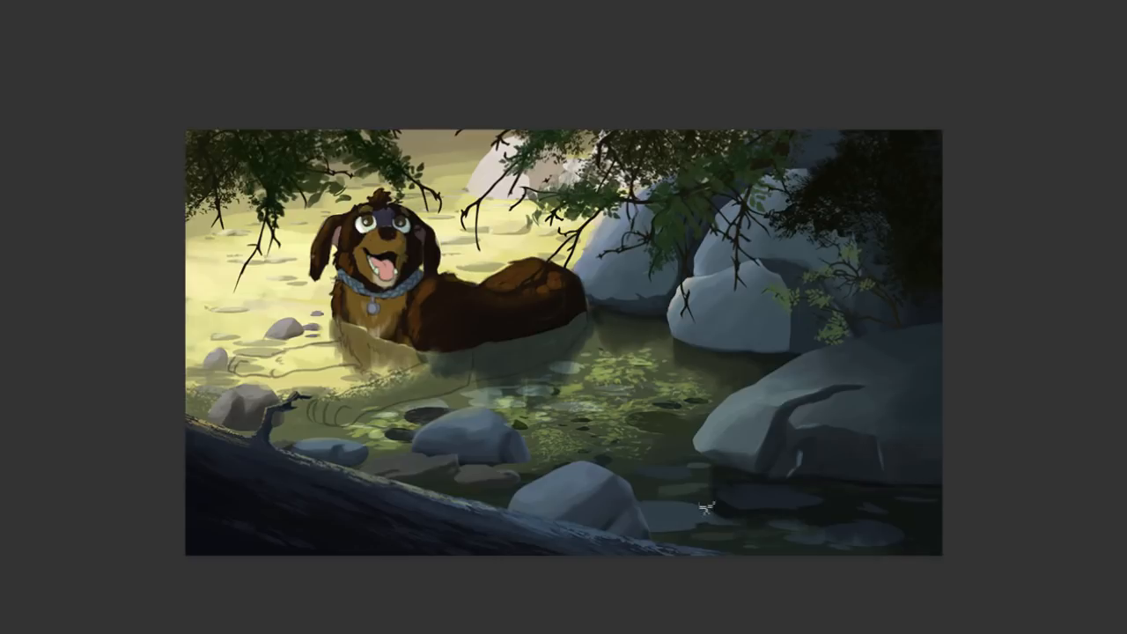
mouse_move(869, 549)
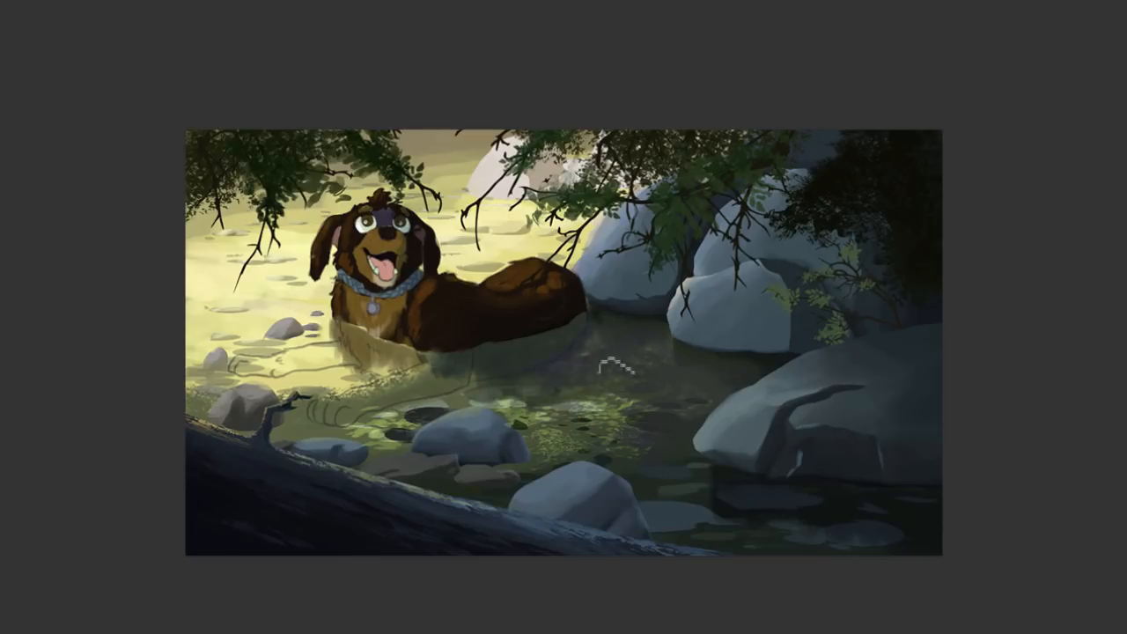
mouse_move(647, 369)
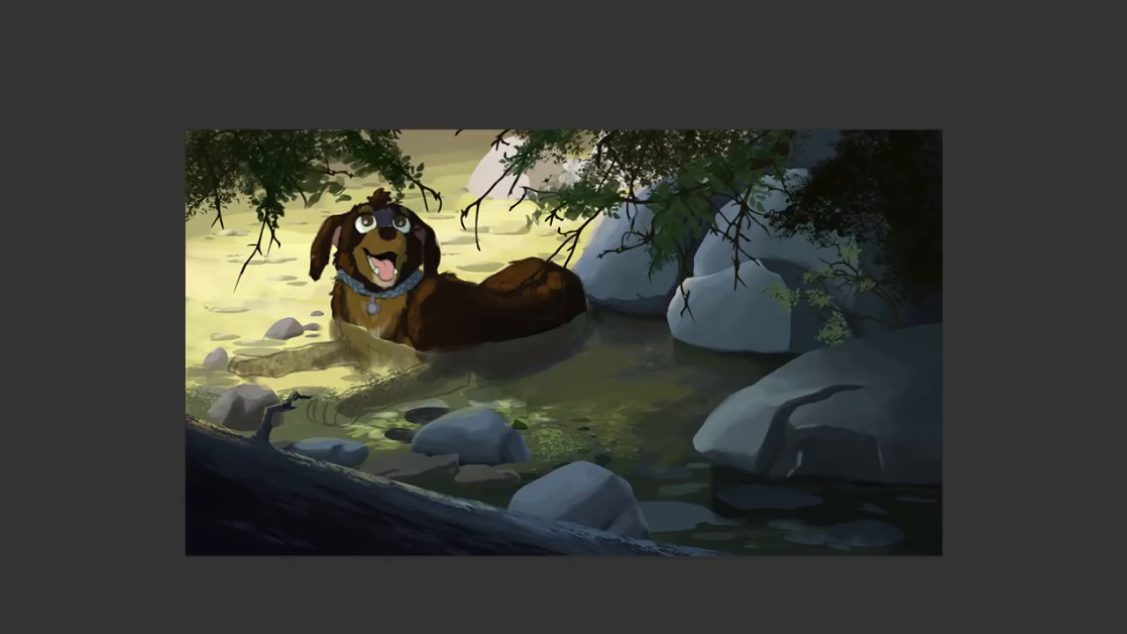
mouse_move(682, 449)
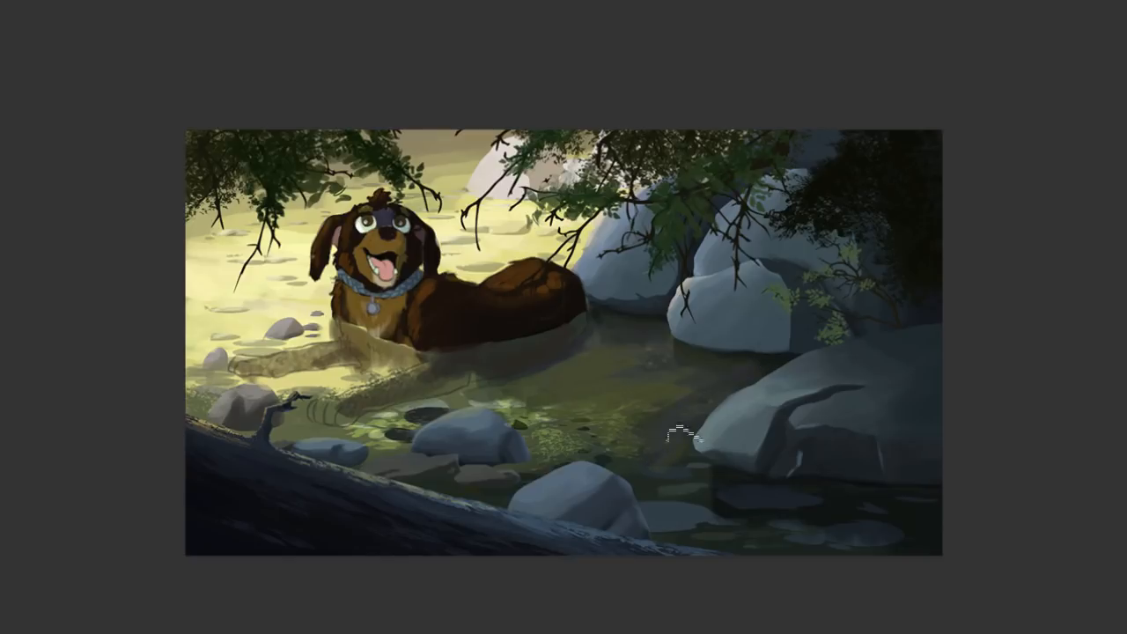
mouse_move(618, 395)
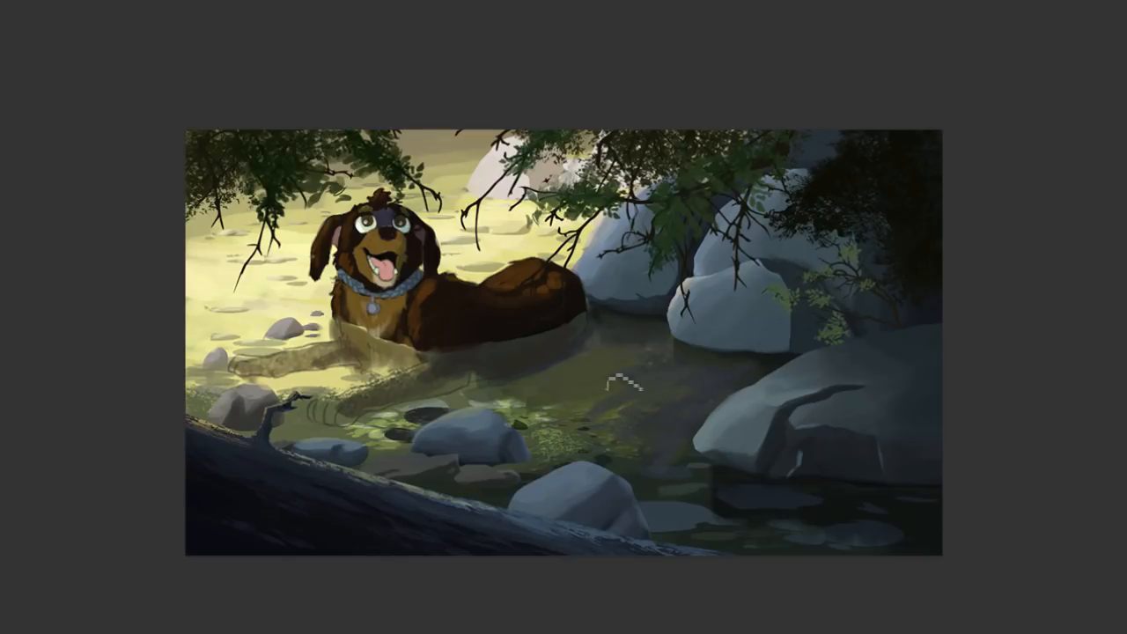
mouse_move(655, 398)
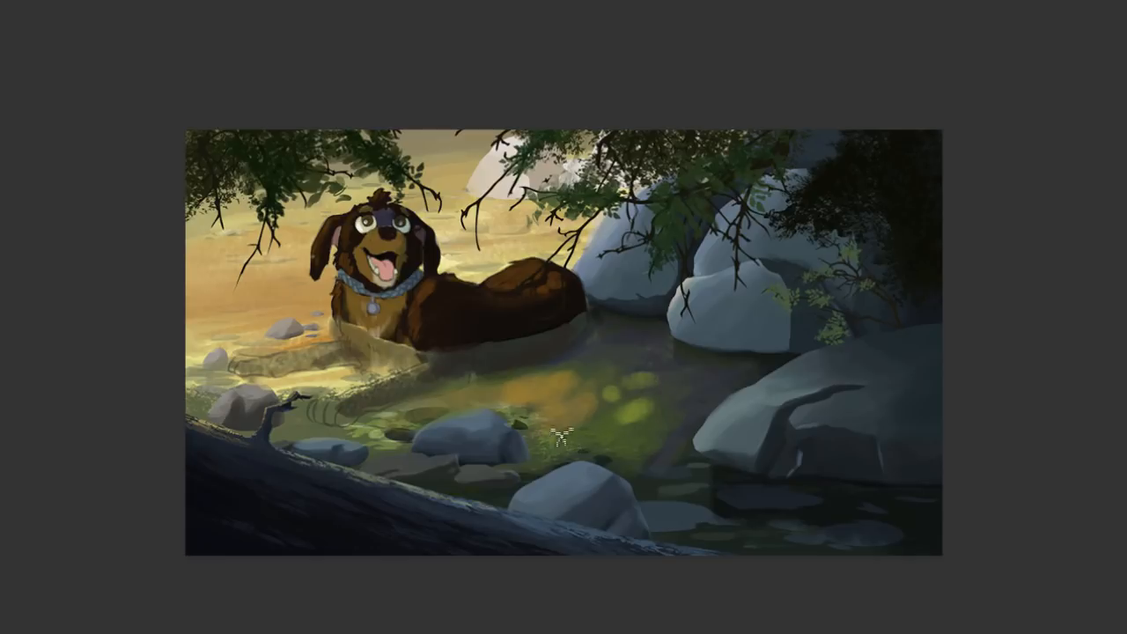
mouse_move(806, 417)
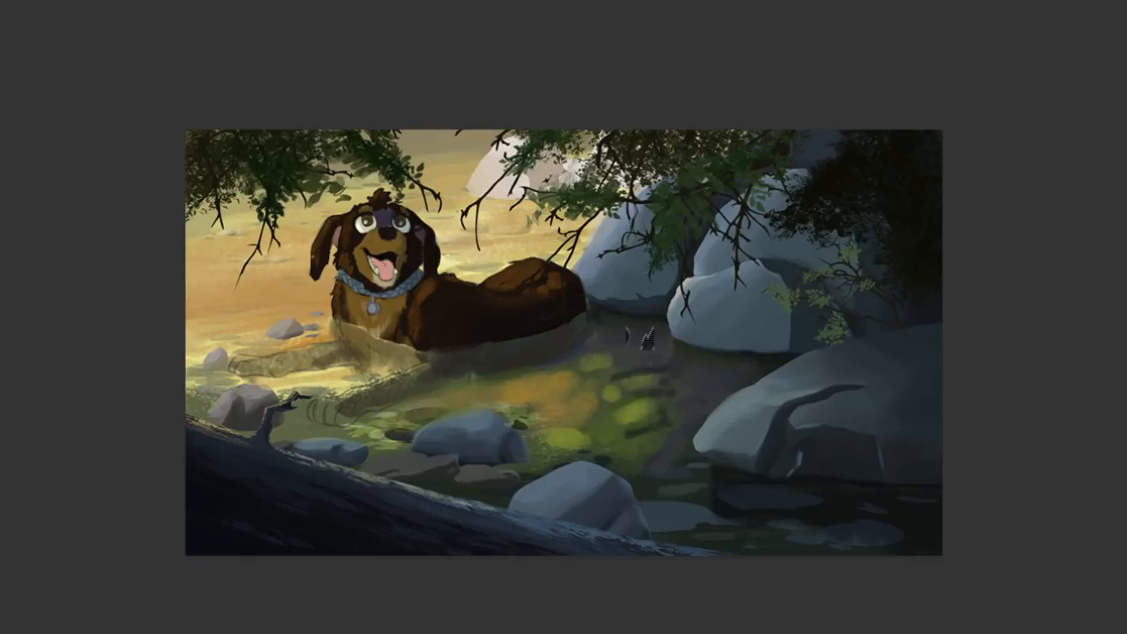
Step: Dab soft yellow-green light spots across the pond water in front of the dog
left_click(611, 383)
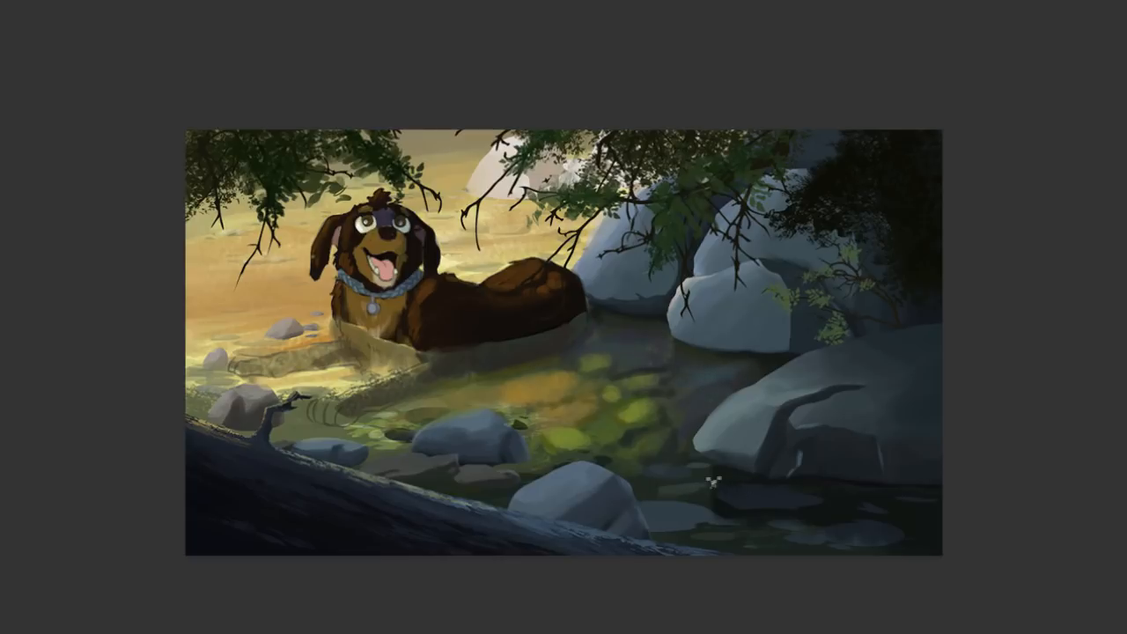
mouse_move(364, 119)
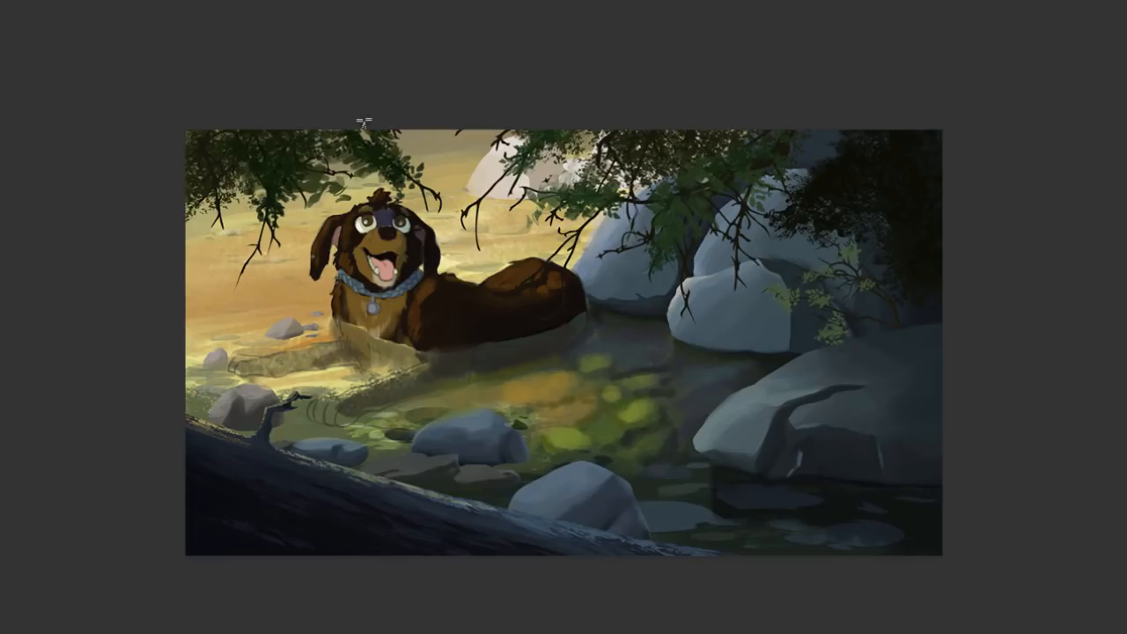
mouse_move(627, 407)
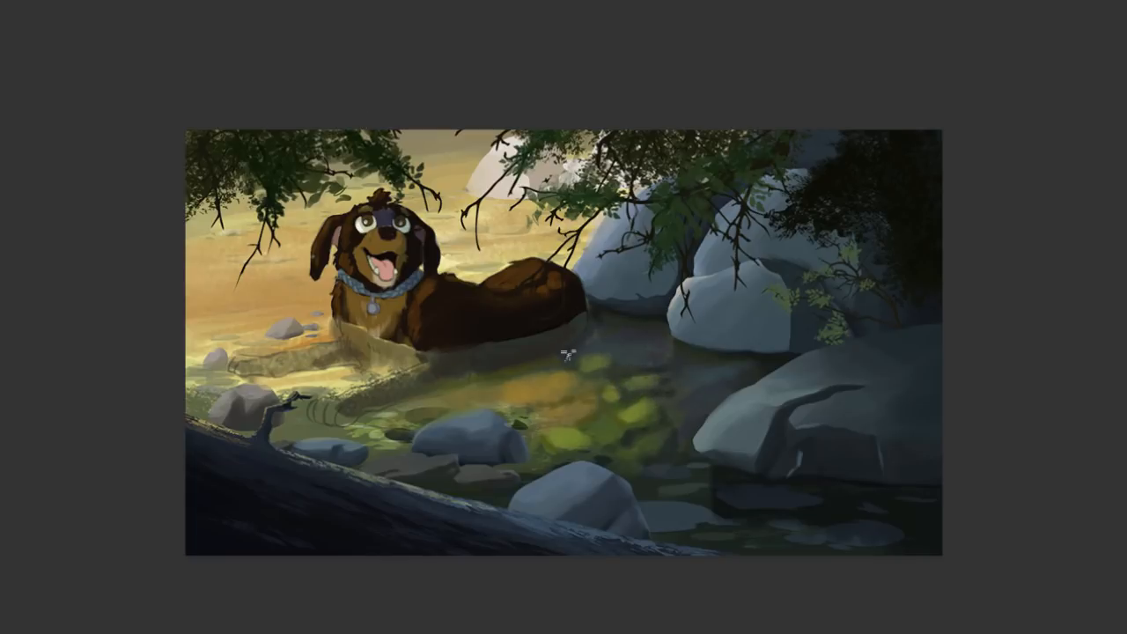
mouse_move(500, 418)
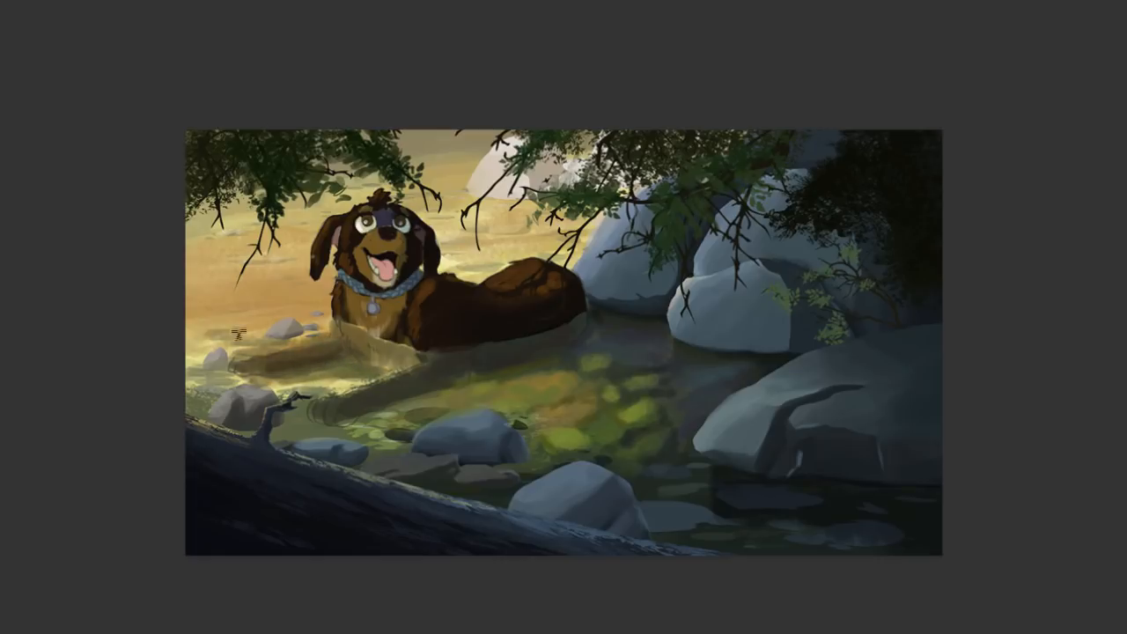
mouse_move(147, 378)
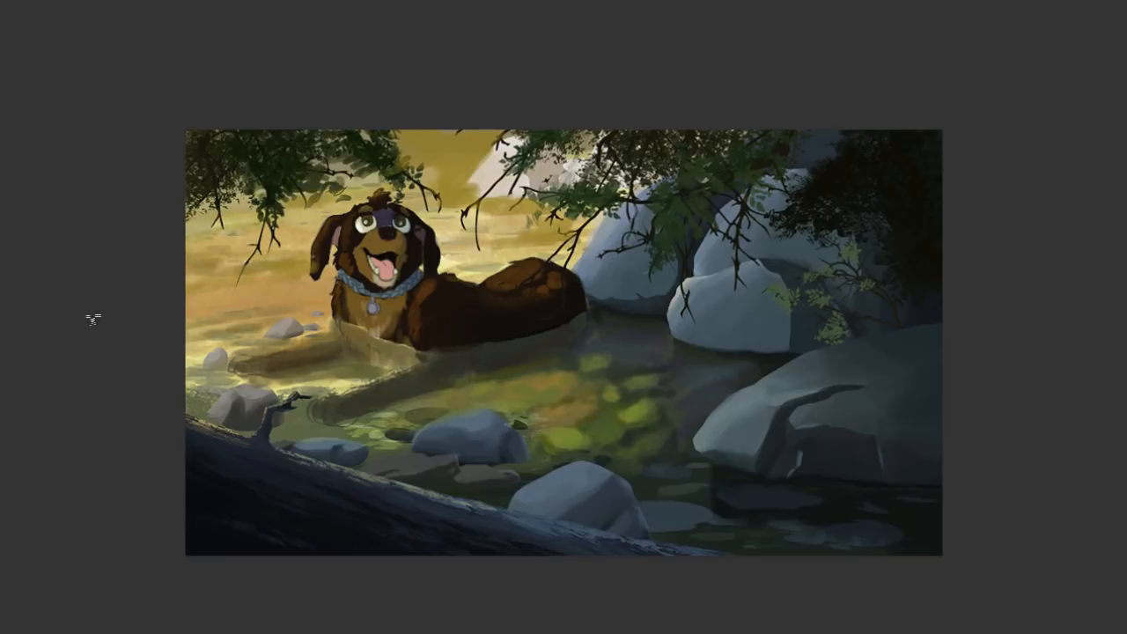
mouse_move(705, 385)
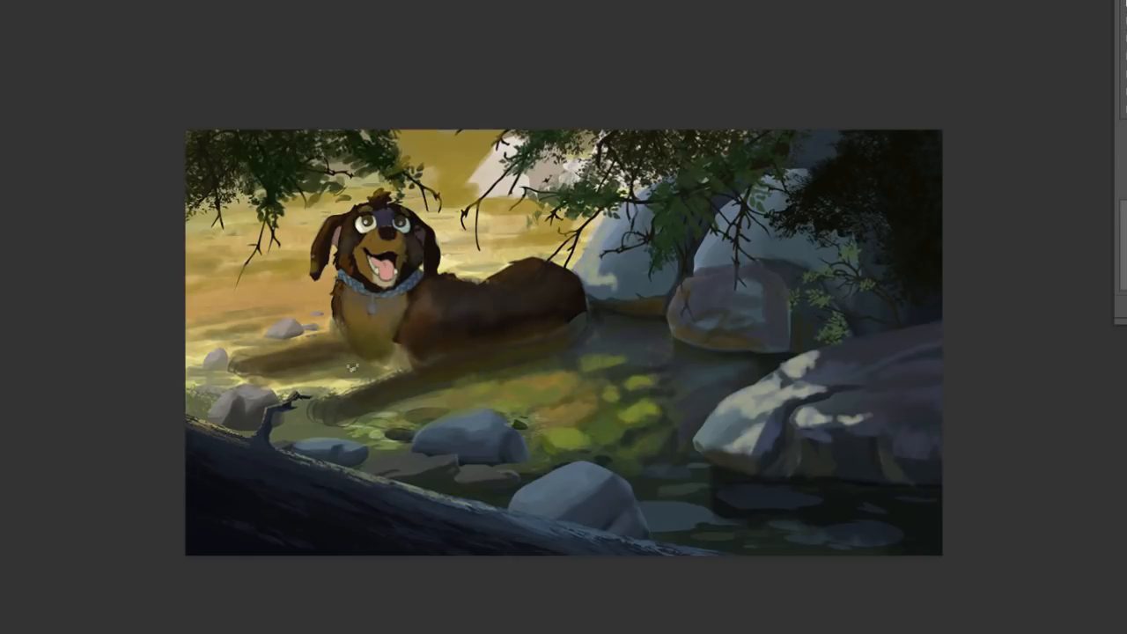
mouse_move(932, 598)
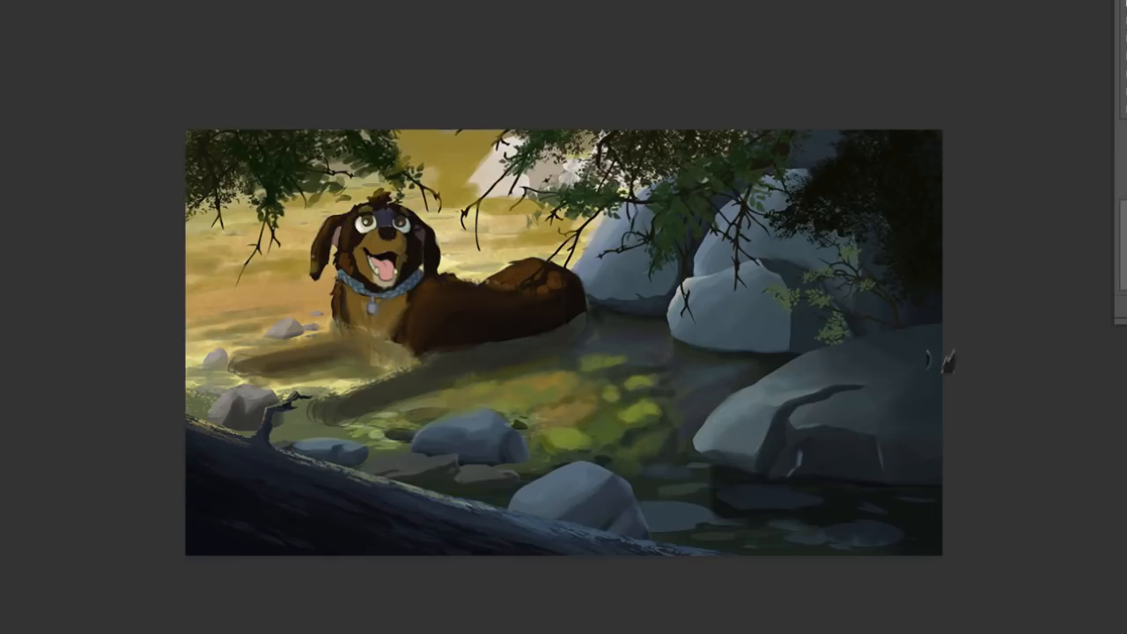
mouse_move(856, 465)
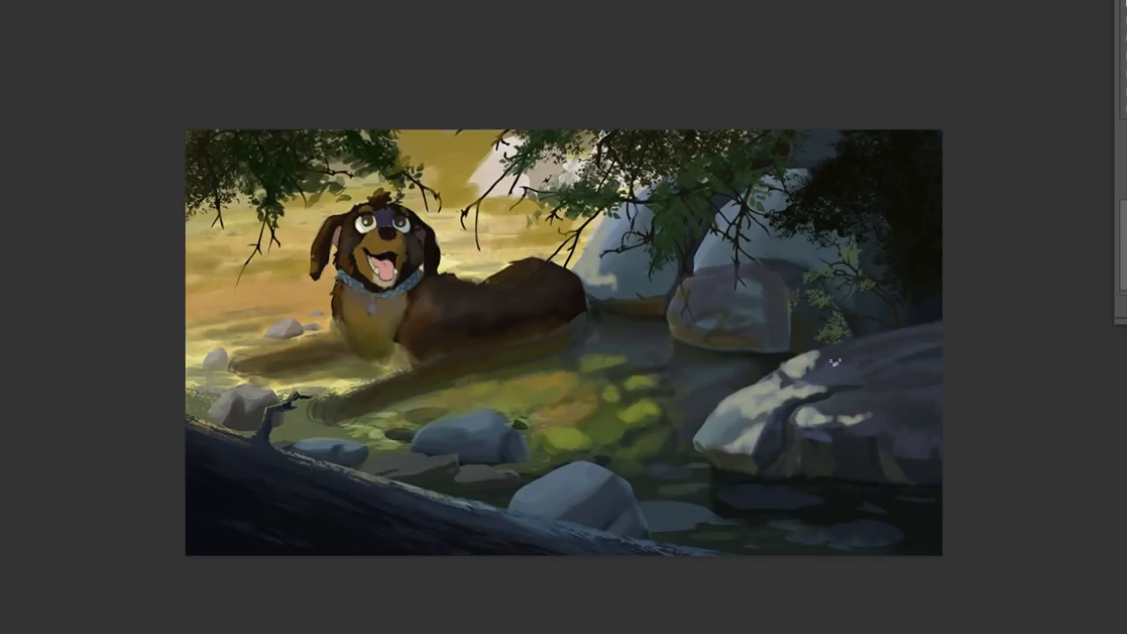
mouse_move(715, 420)
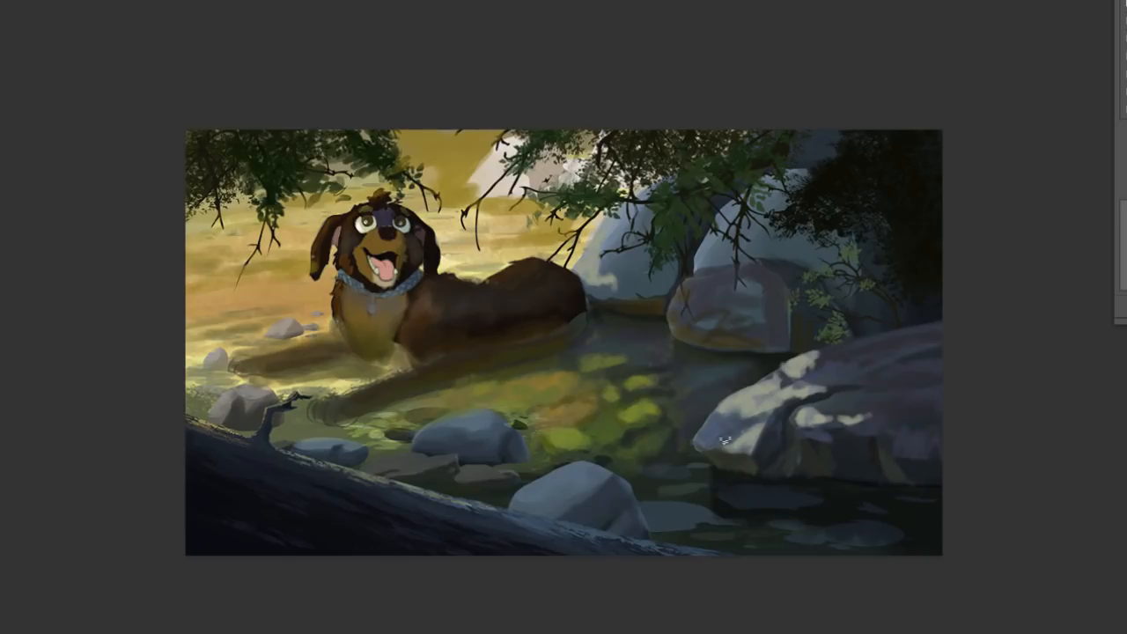
mouse_move(791, 426)
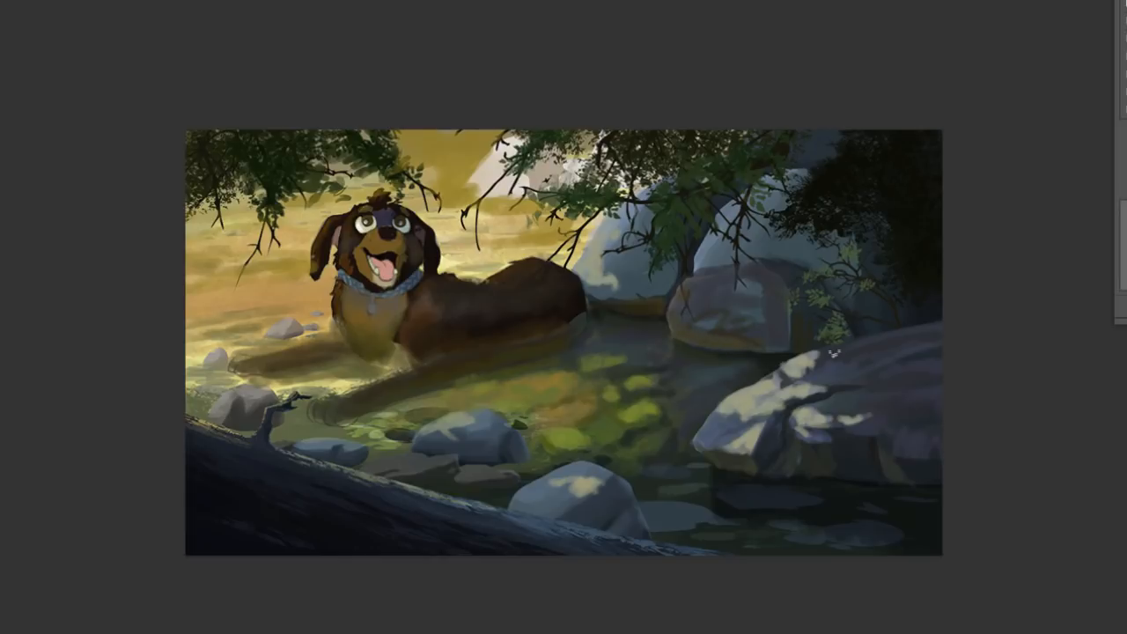
mouse_move(722, 302)
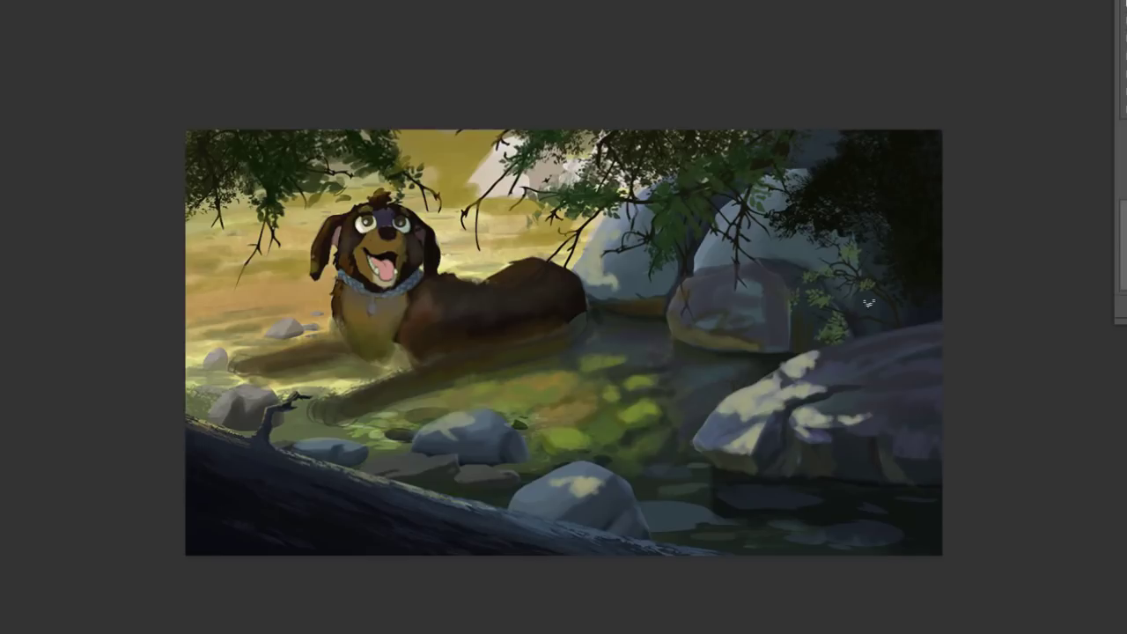
mouse_move(548, 330)
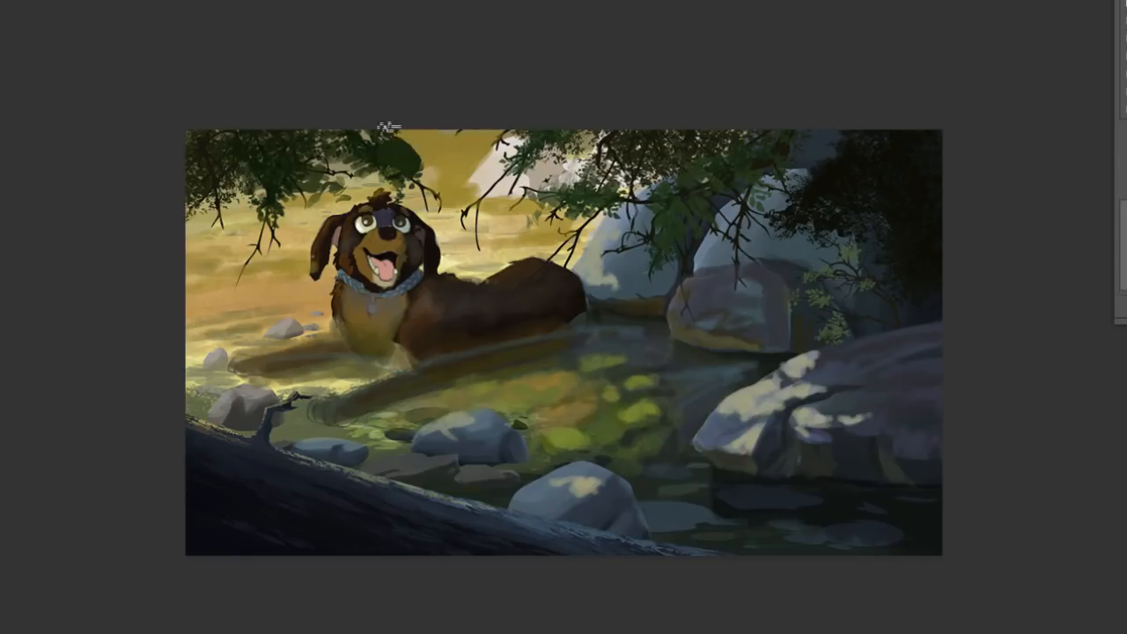
mouse_move(877, 168)
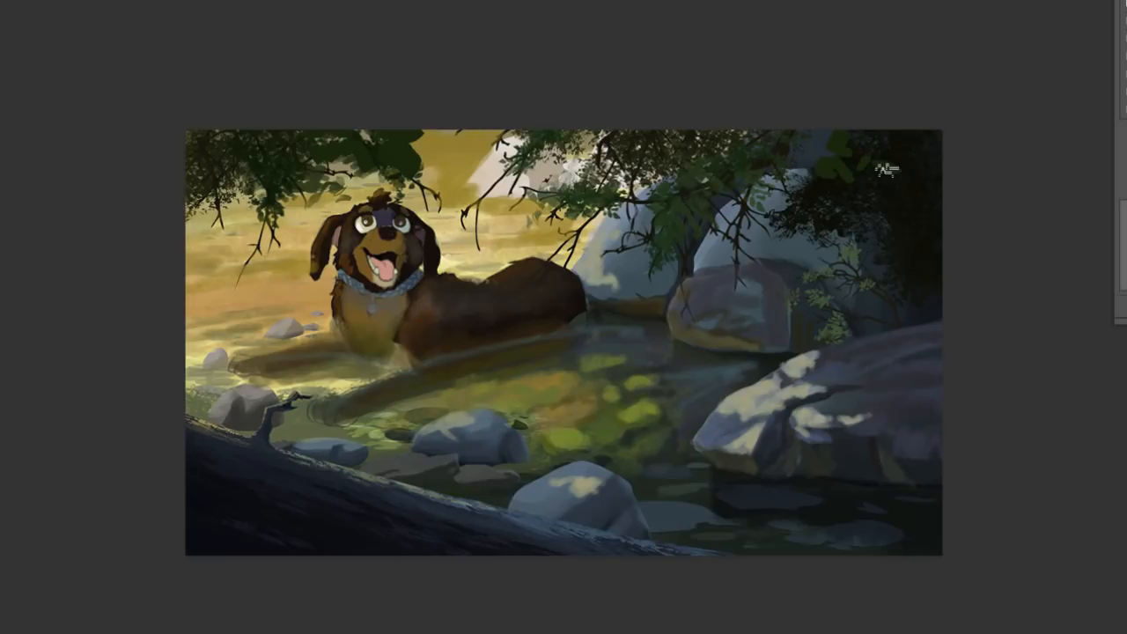
mouse_move(878, 186)
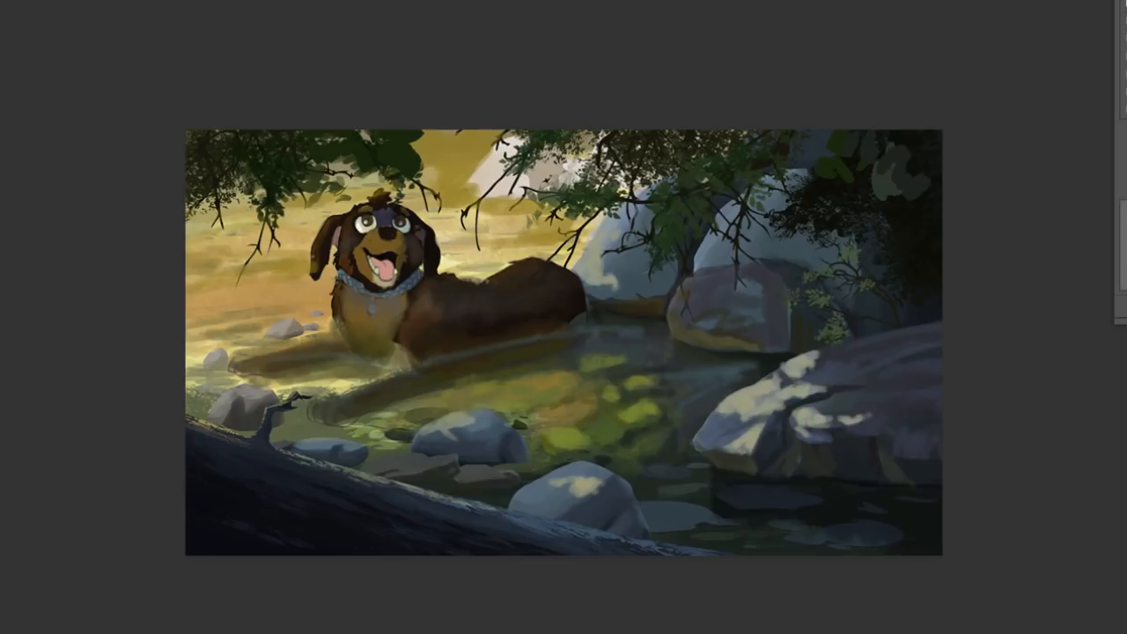
mouse_move(933, 150)
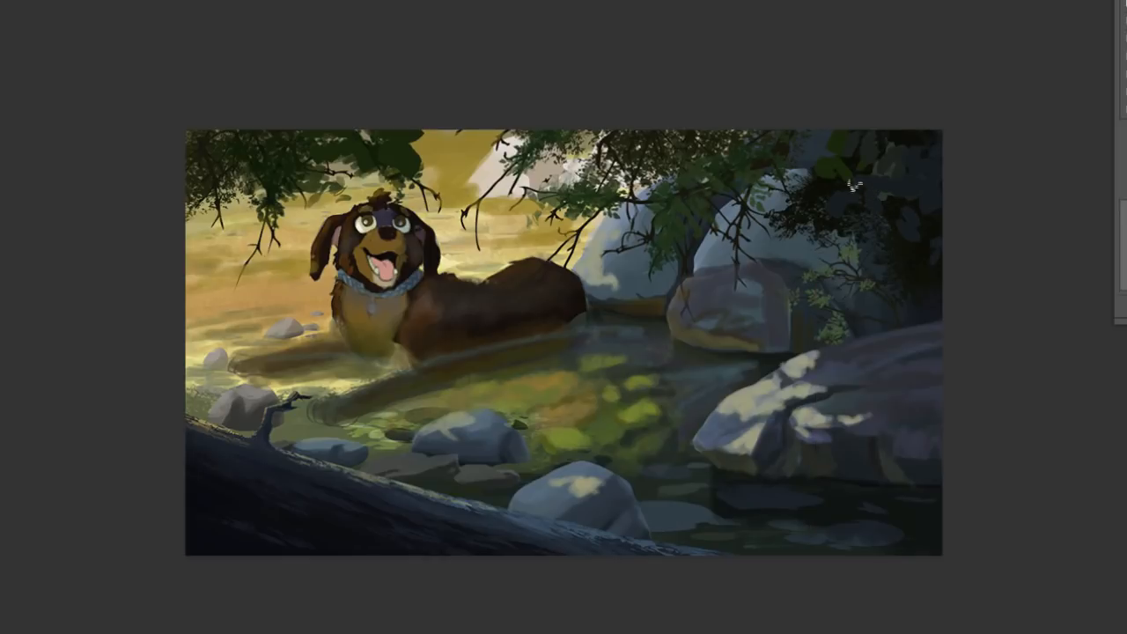
mouse_move(923, 200)
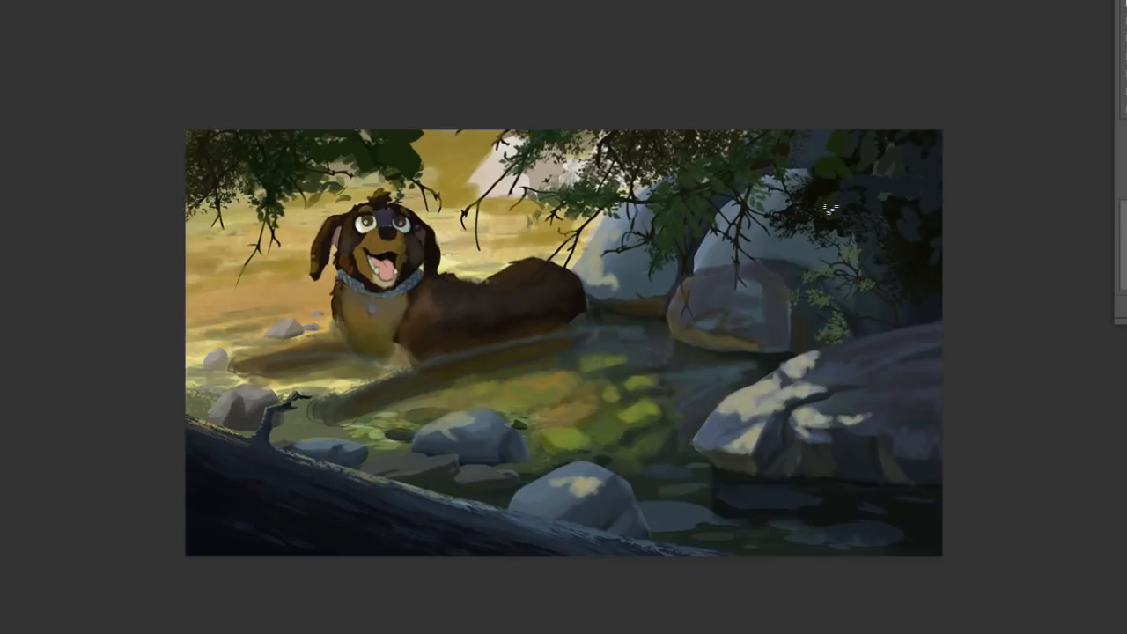
mouse_move(870, 222)
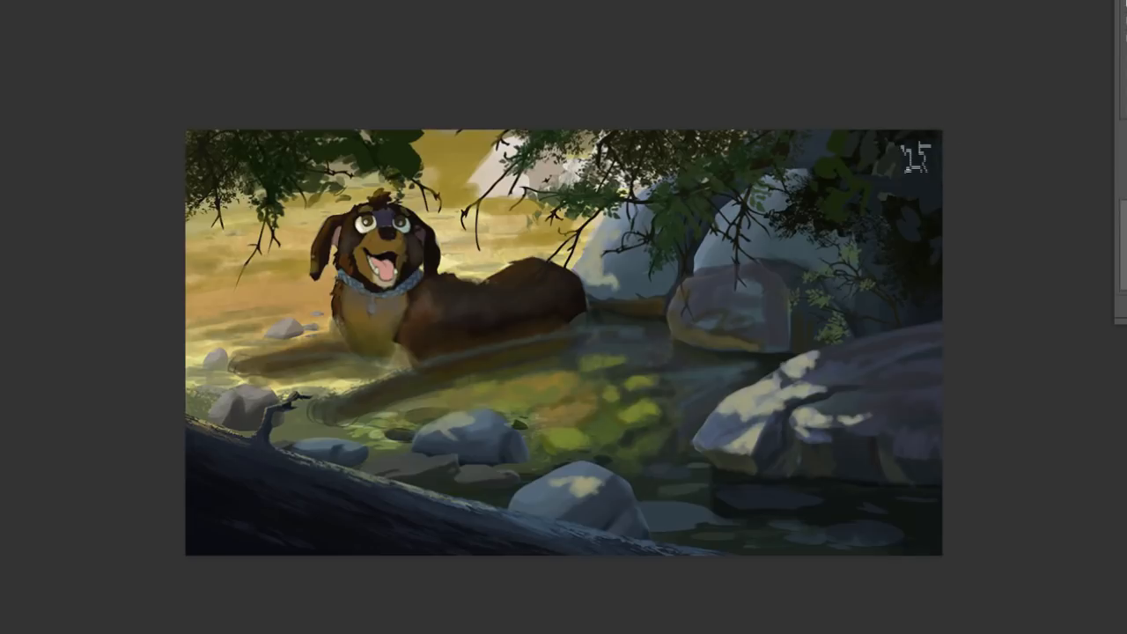
mouse_move(851, 141)
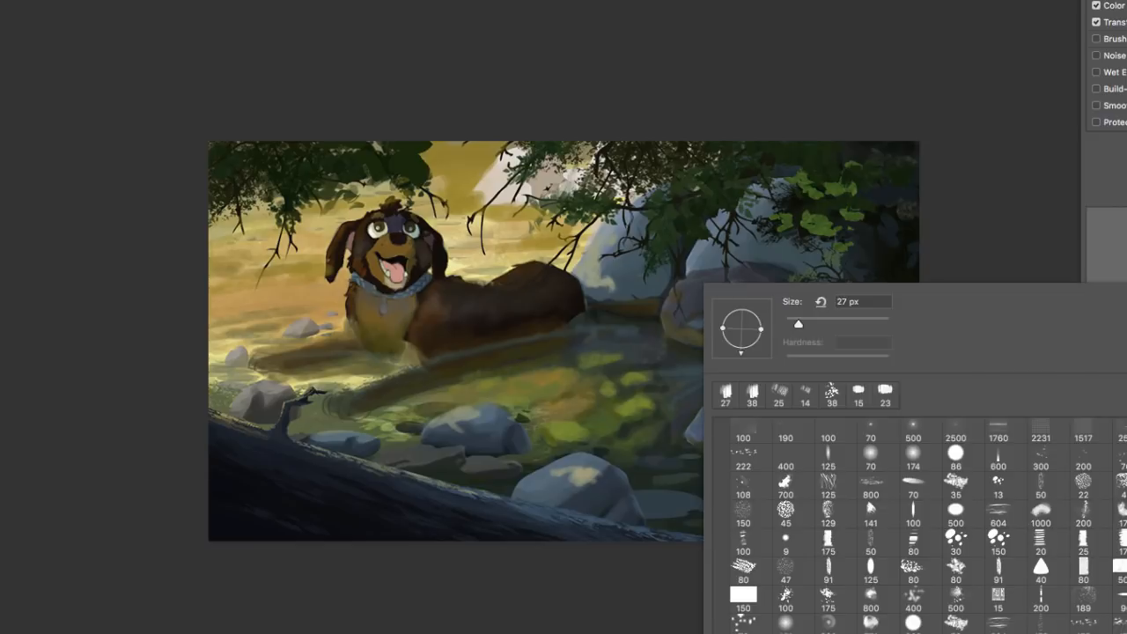
Step: Pick a new brush from the Brush Preset picker for shading the central water
left_click(877, 464)
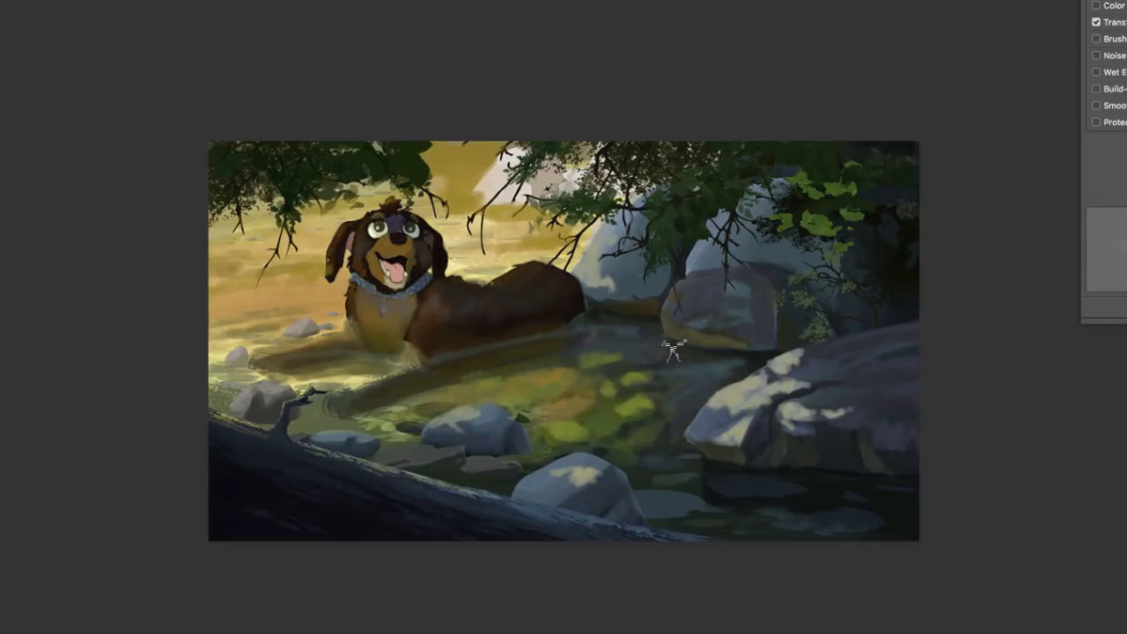
mouse_move(716, 383)
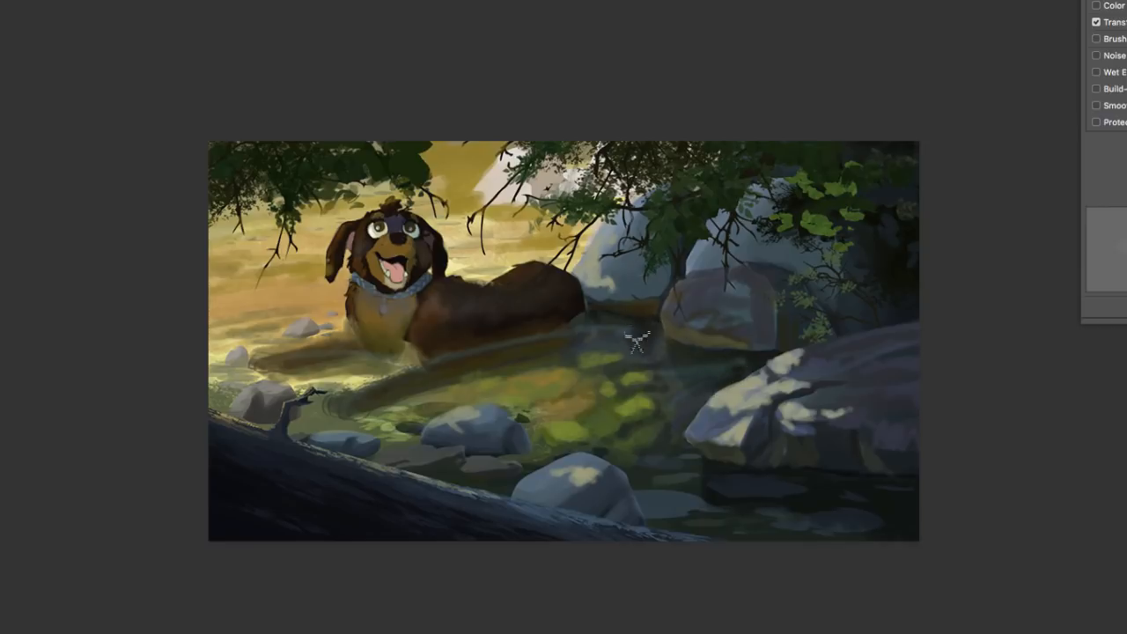
mouse_move(624, 366)
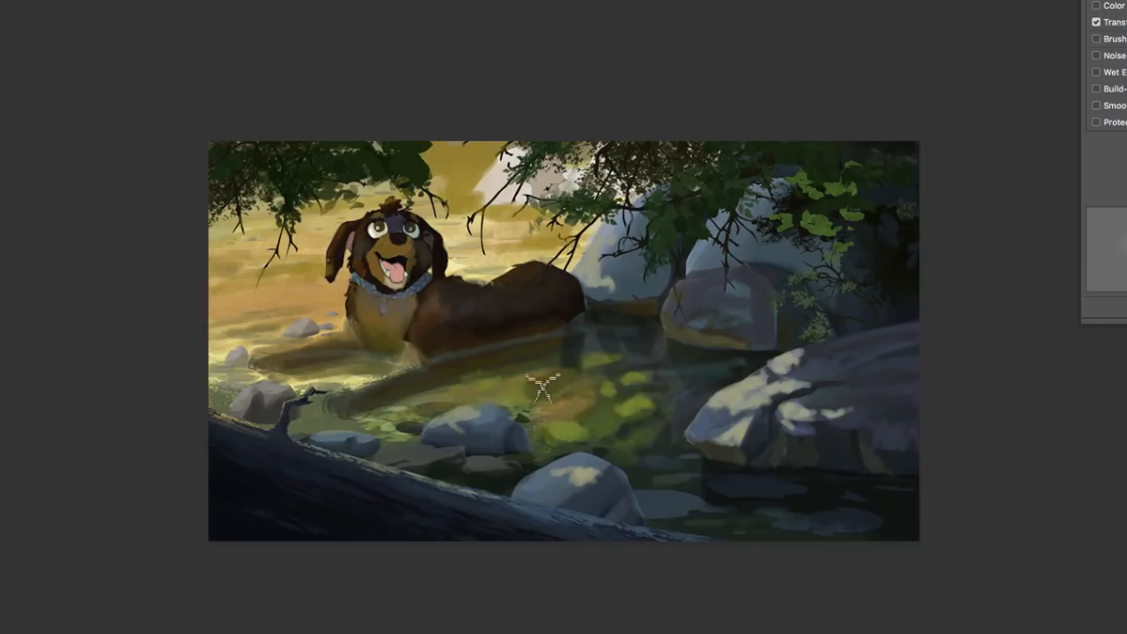
mouse_move(490, 356)
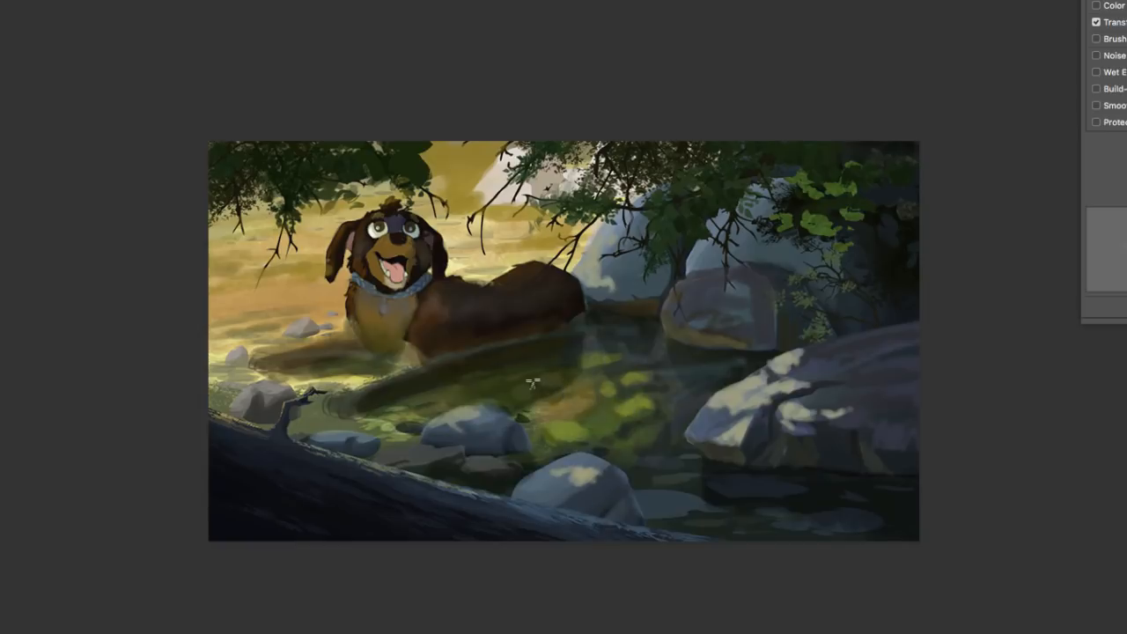
mouse_move(511, 421)
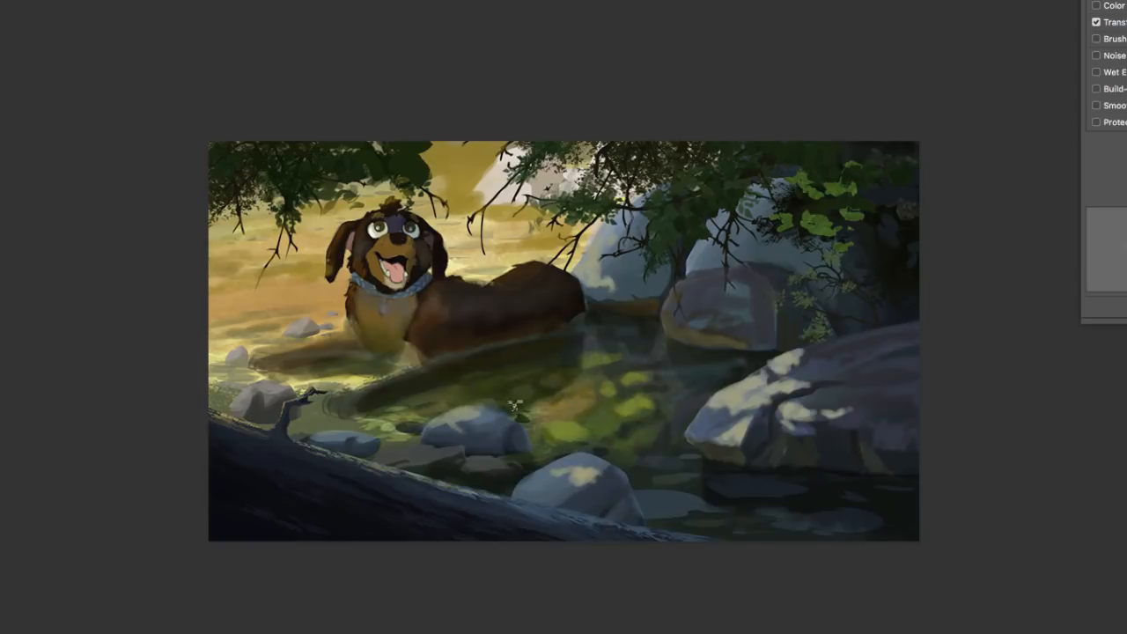